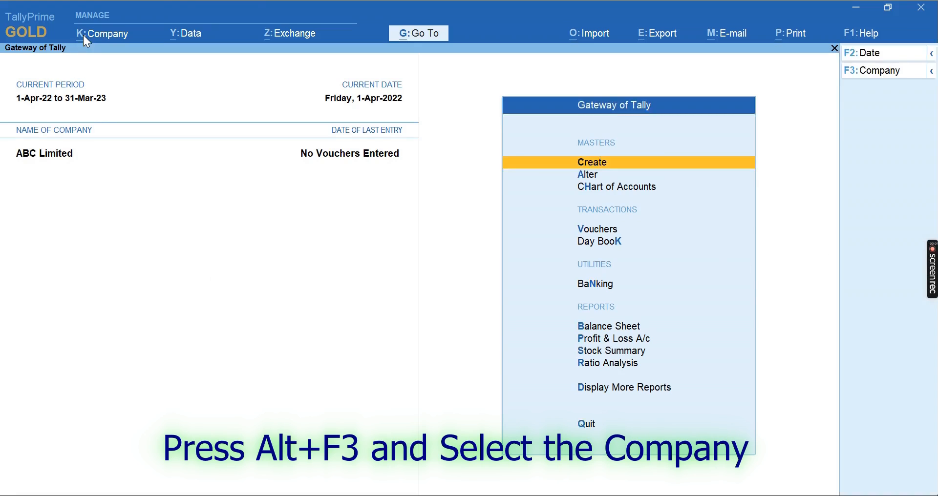
Set Control User Access to Yes with administrator username and password, Tally Audit and add-users left off
click(102, 33)
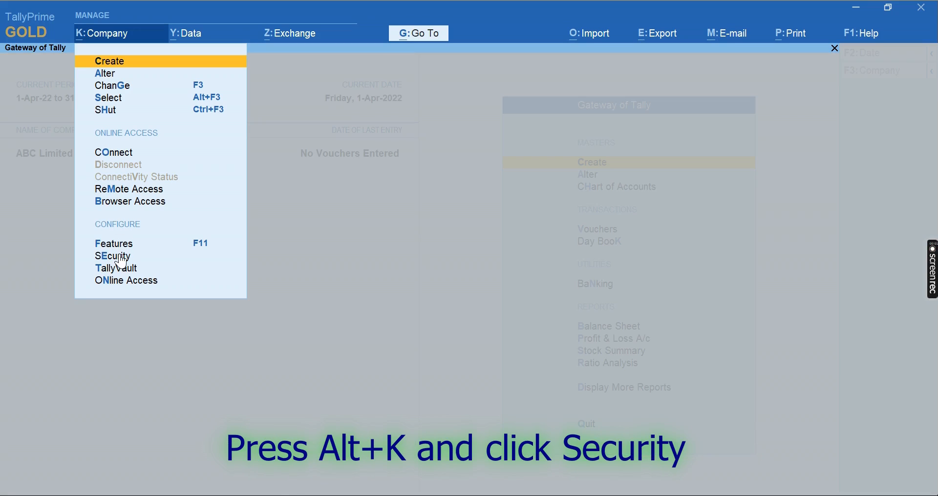
click(112, 256)
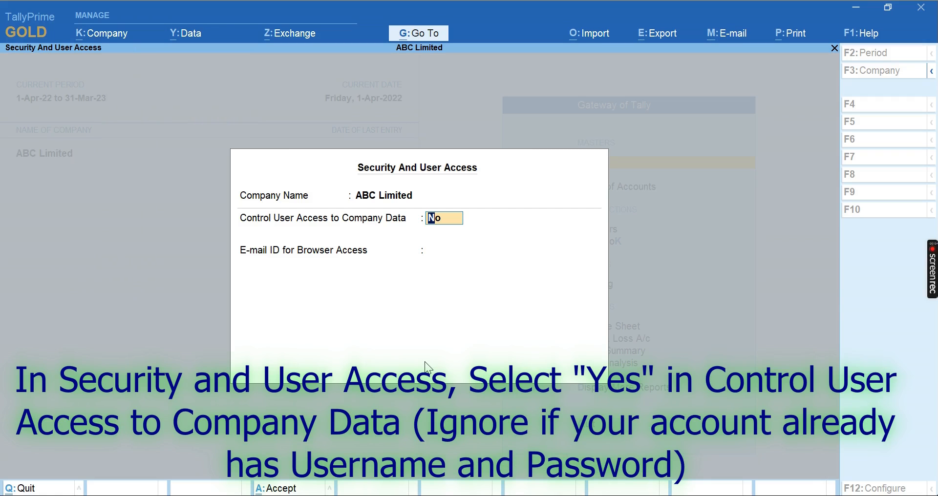
text(Yes)
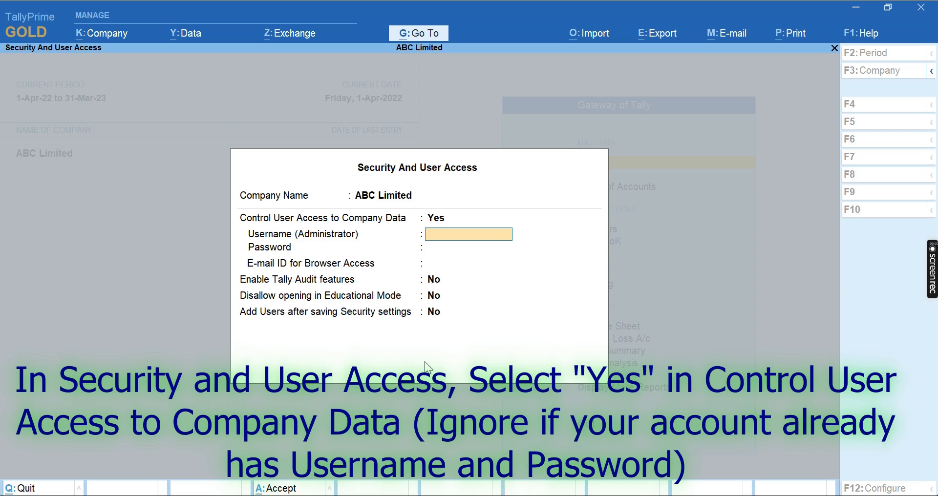
text(data)
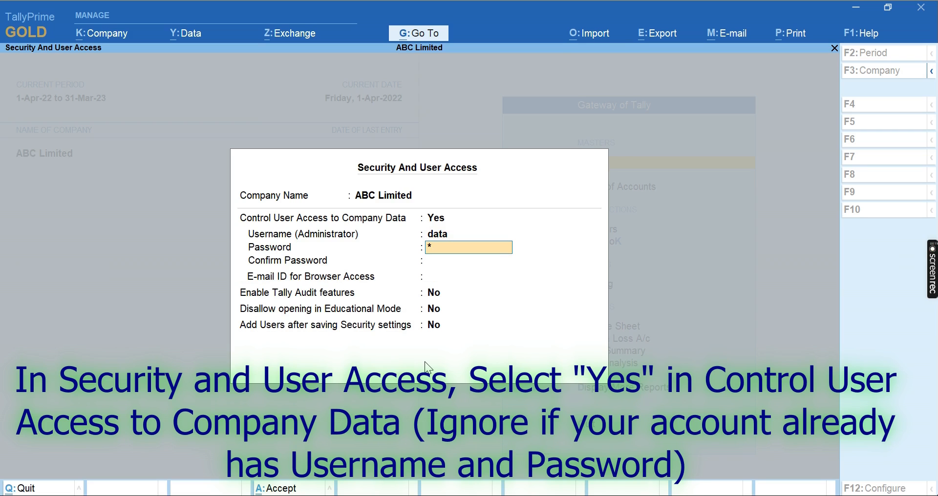
text(*)
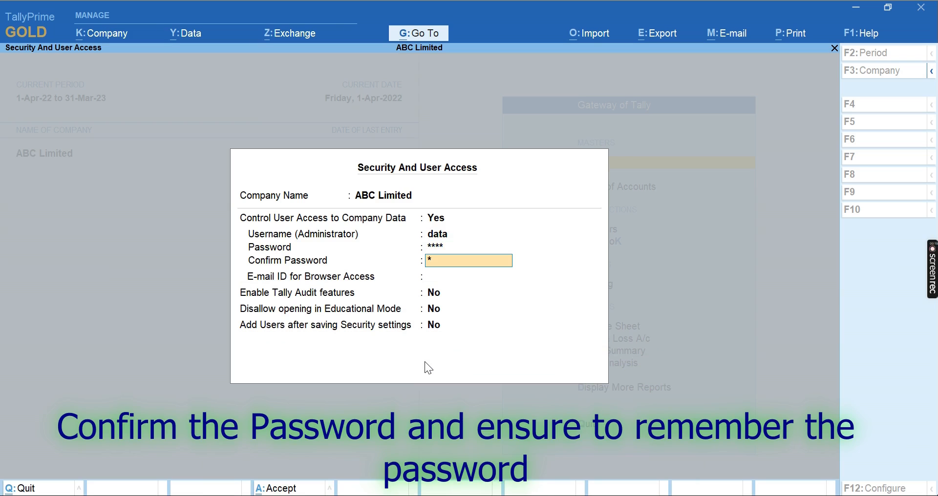
text(***)
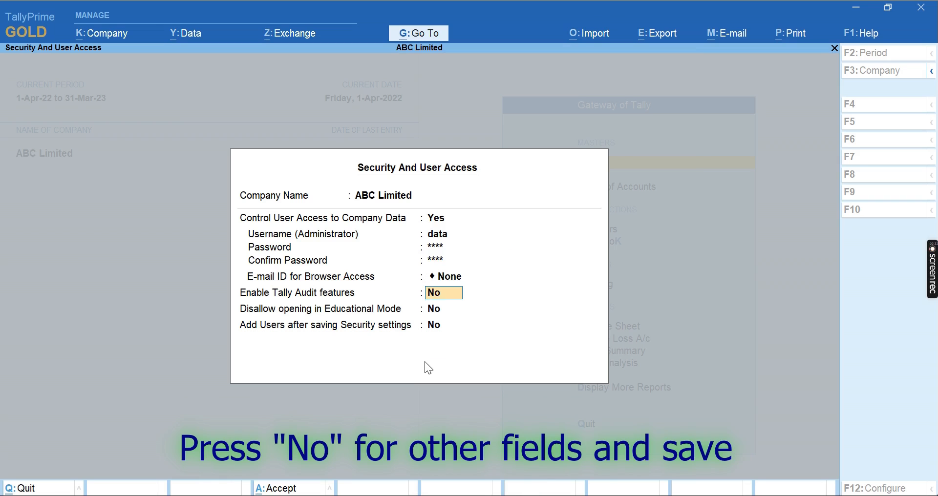
key(enter)
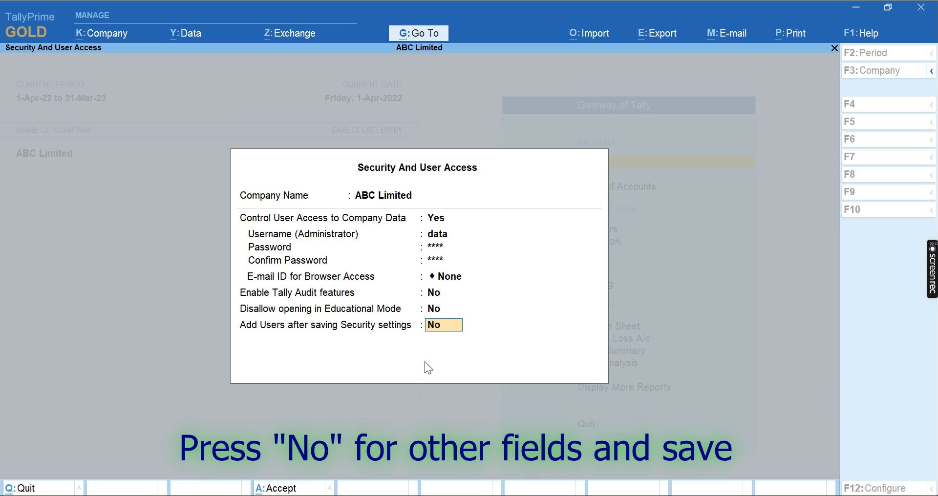
key(enter)
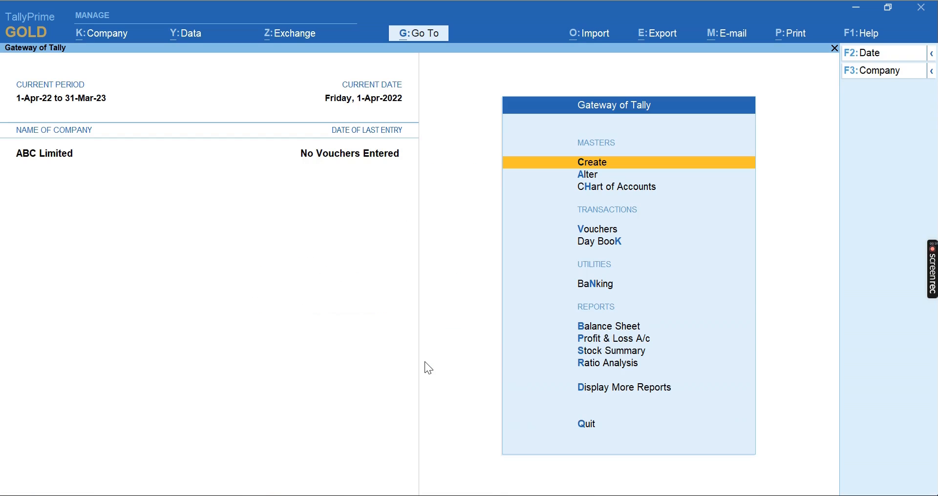
mouse_move(147, 63)
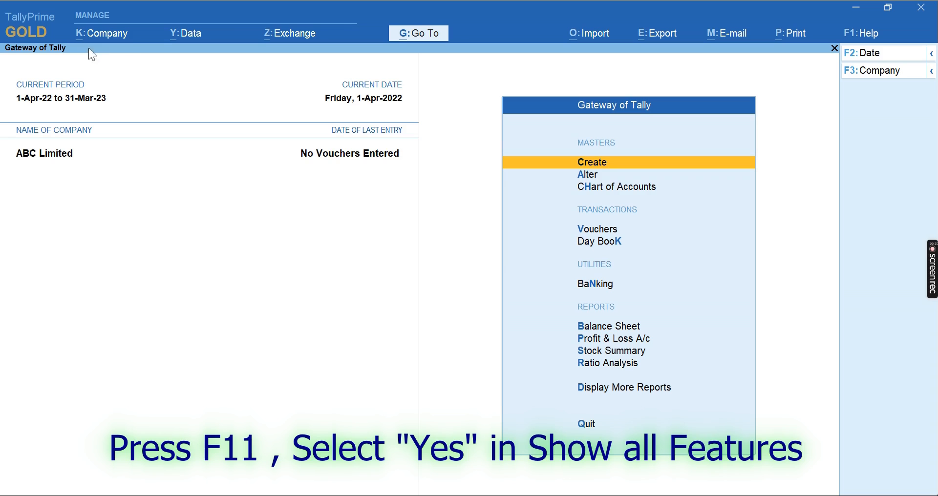
mouse_move(186, 31)
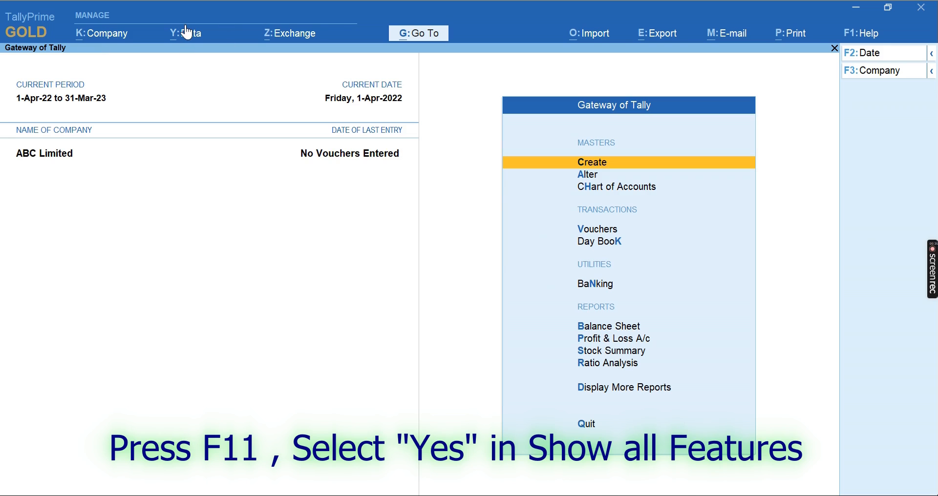
Set 'Enable Tally.NET Services for Remote Access & Synchronisation' to Yes in F11 features and accept
key(f11)
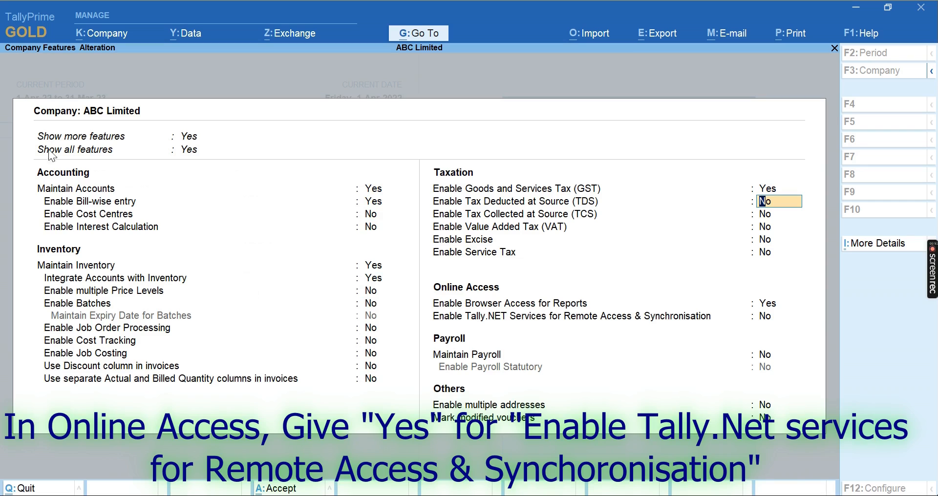
mouse_move(775, 310)
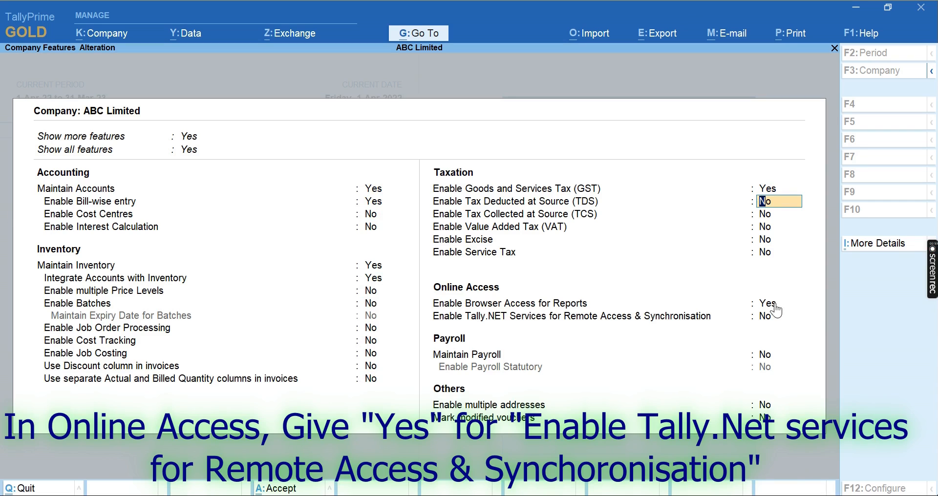
text(y)
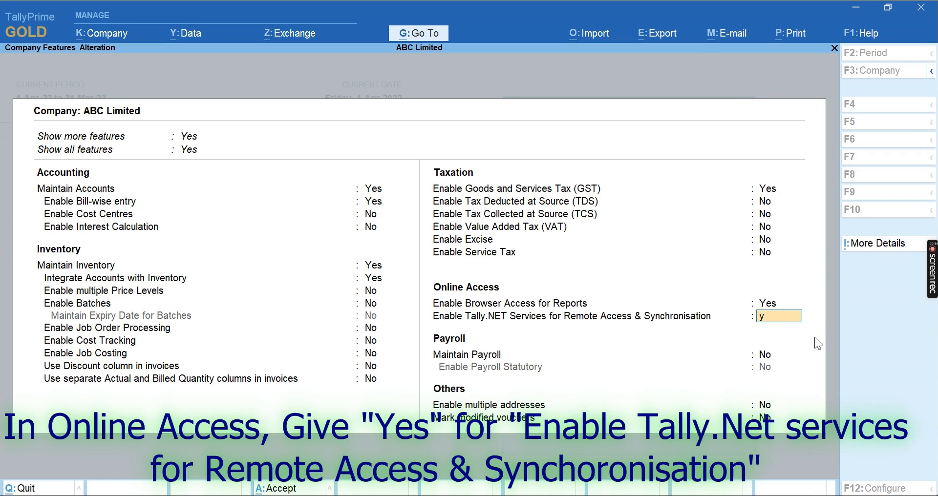
key(enter)
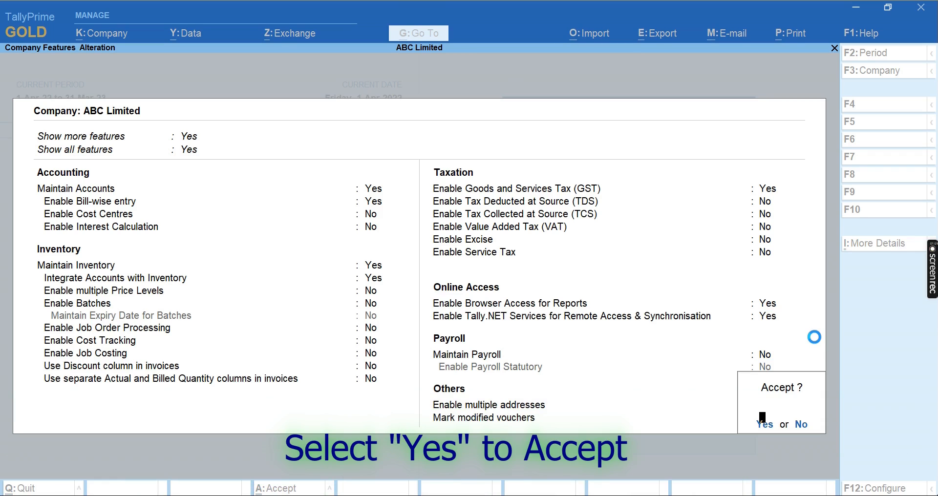
click(763, 424)
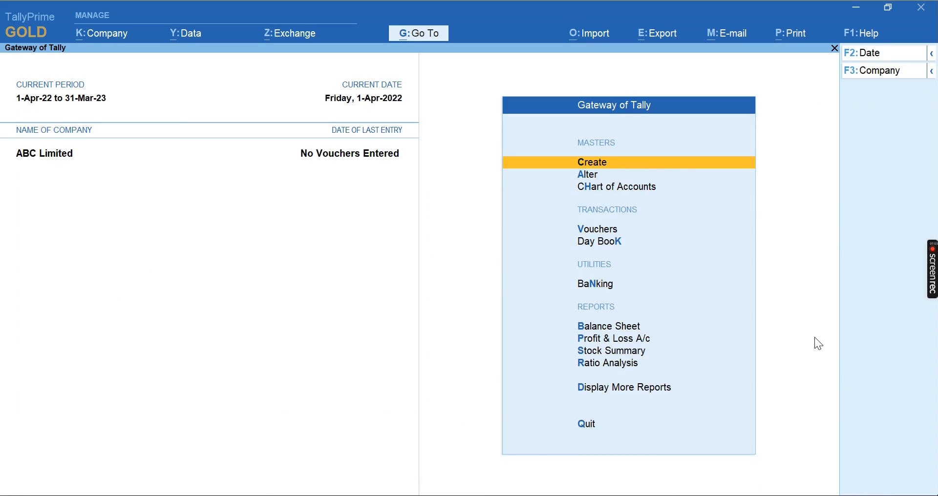
mouse_move(101, 39)
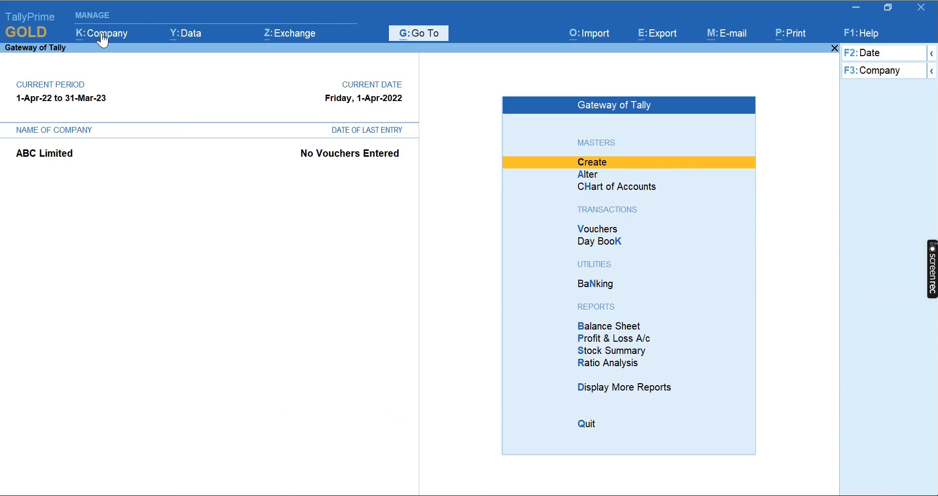
Add a Tally.NET Auditor user in the company's user list with browser and remote access allowed
click(106, 33)
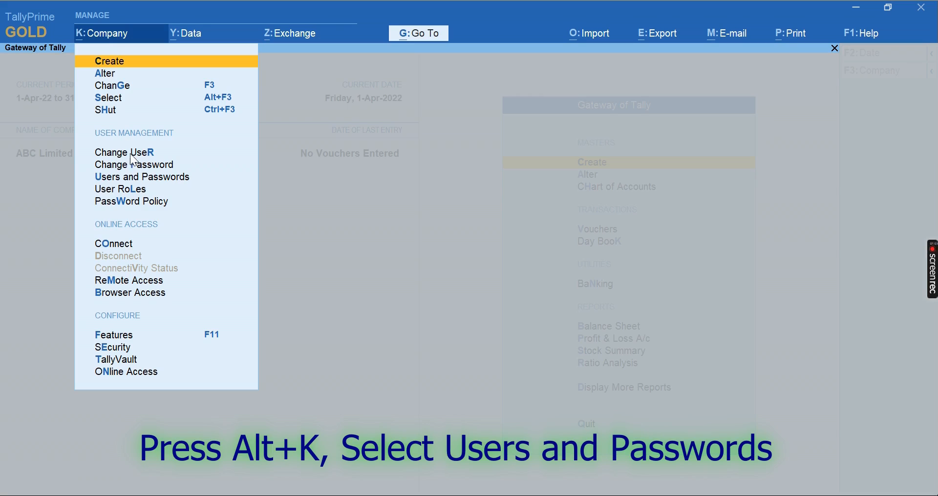
click(142, 177)
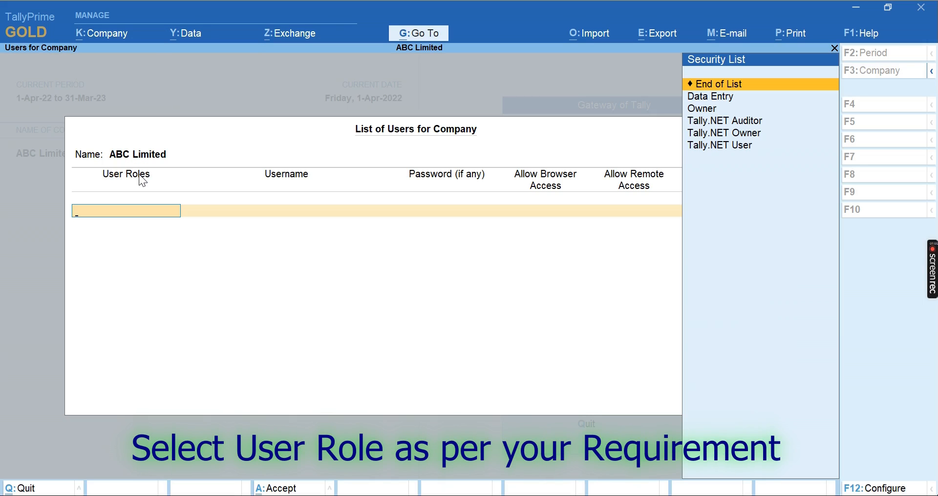
click(701, 108)
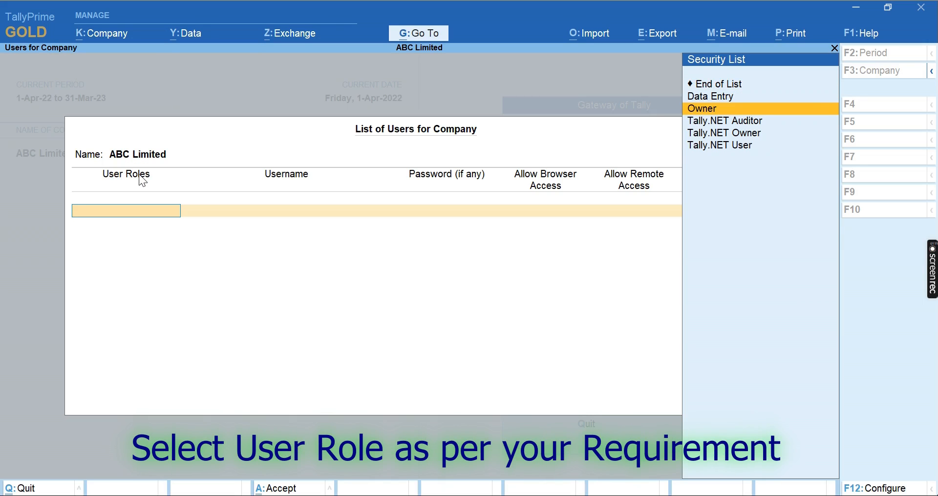
click(724, 120)
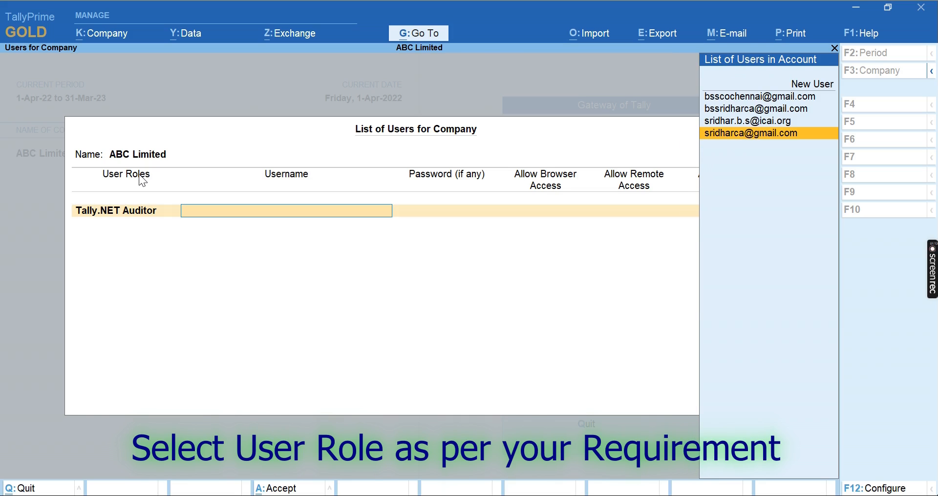
text(b)
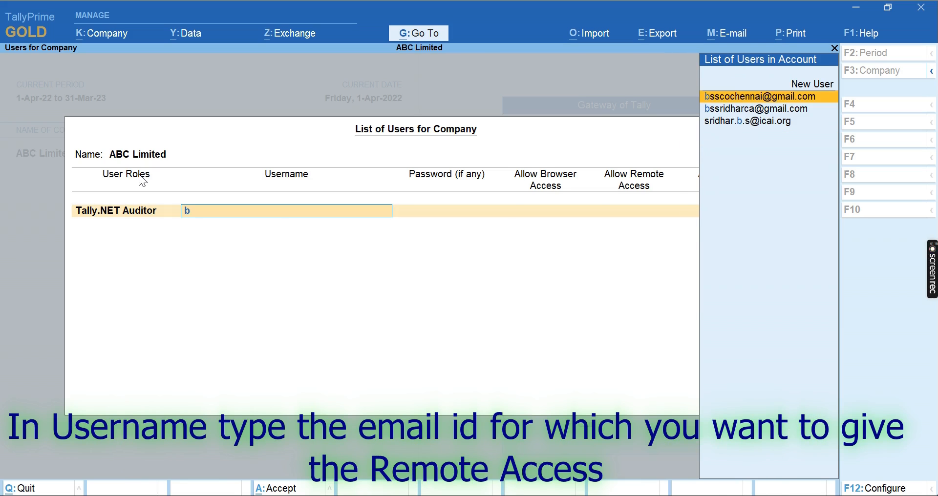
click(762, 96)
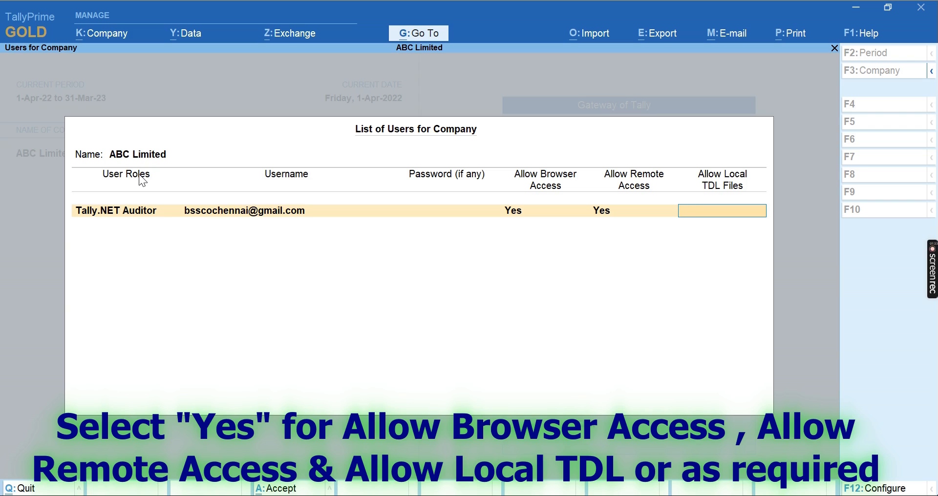
Set Allow Local TDL Files to No for the user and accept the user list
click(125, 224)
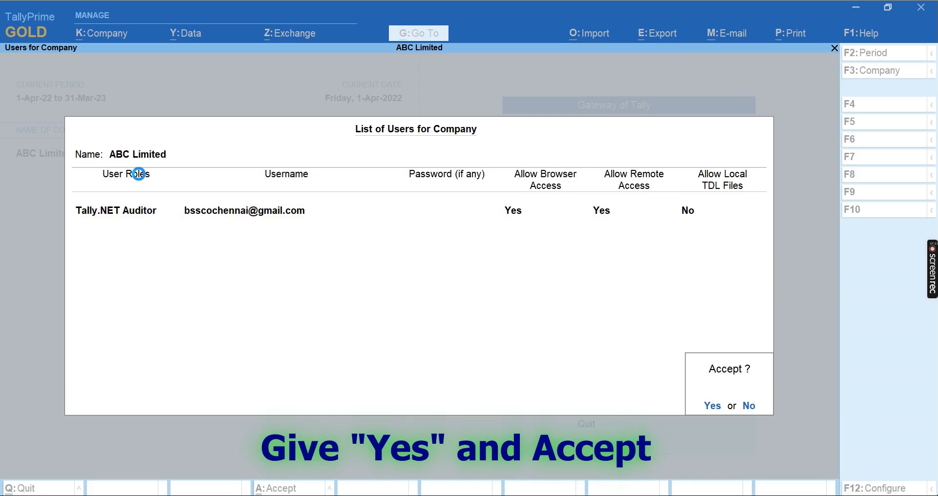
click(711, 405)
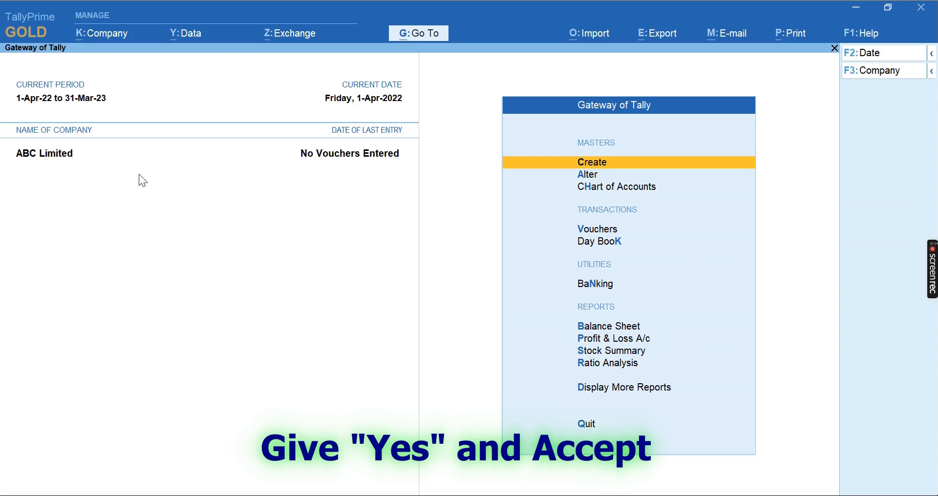
Connect ABC Limited under Online Access so it shows the (c) connected marker
click(101, 33)
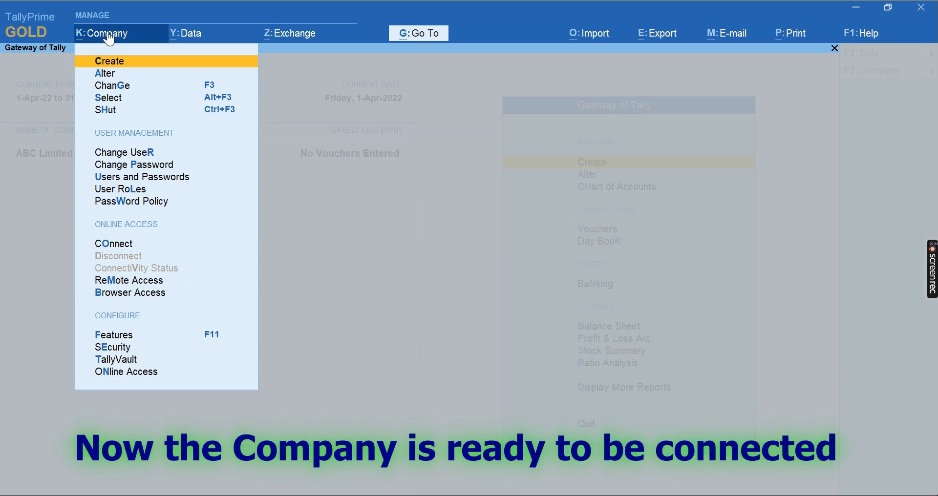
click(113, 244)
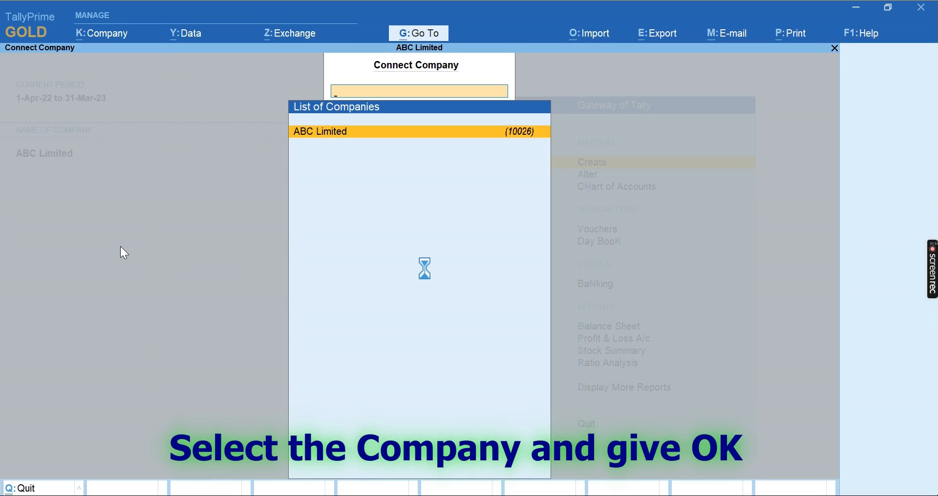
click(319, 131)
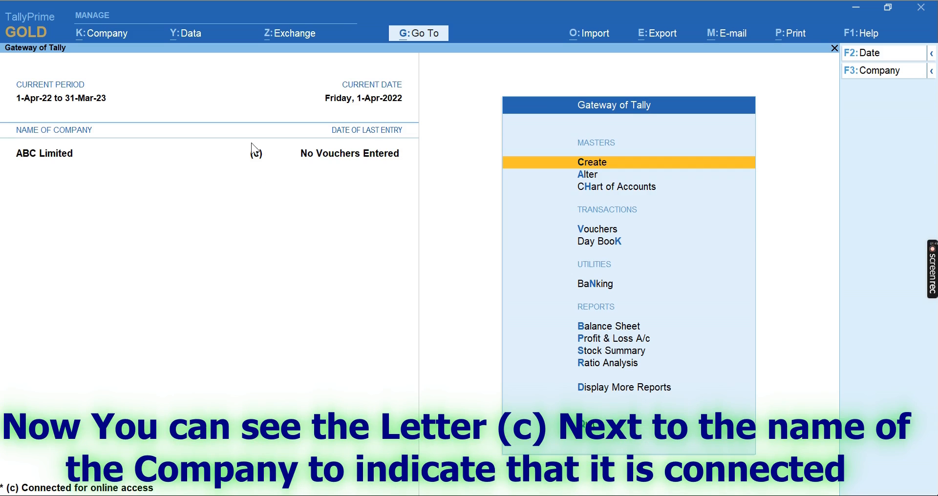
mouse_move(263, 150)
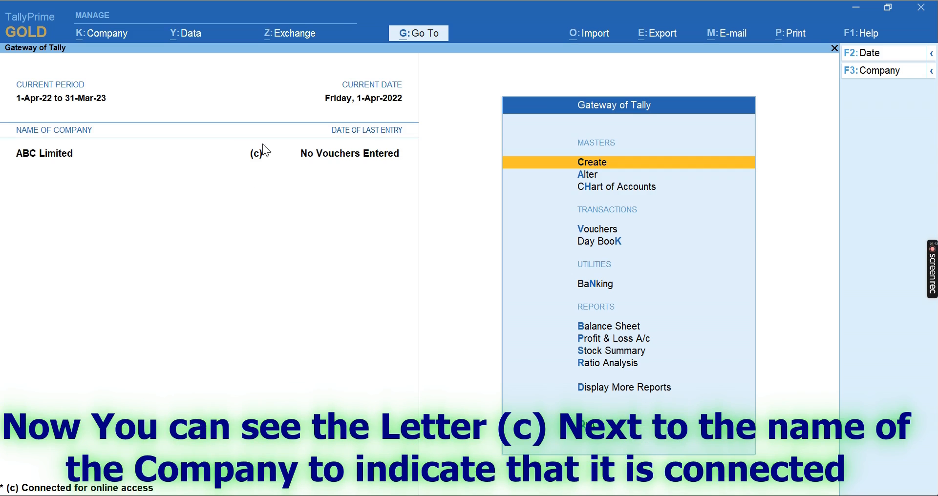
mouse_move(277, 156)
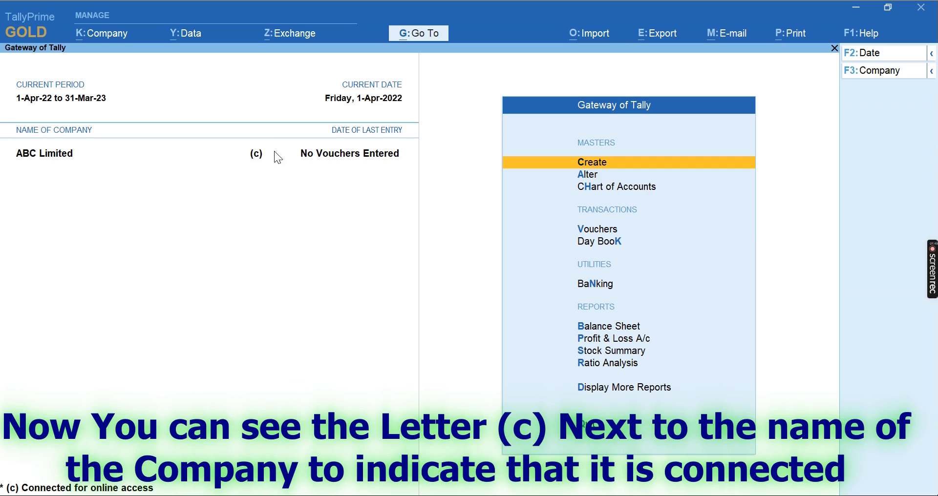
click(100, 32)
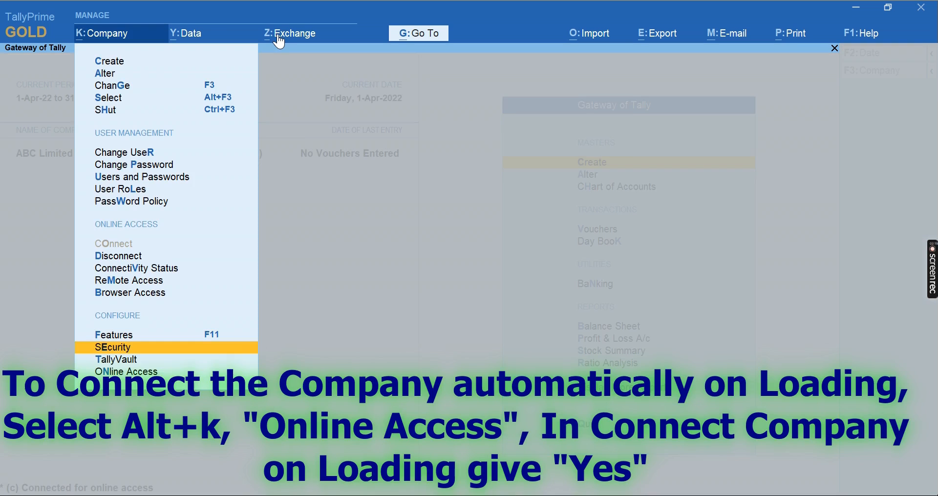
Set Connect Company on loading to Yes in Online Access configuration, then list companies with Alt+F3
click(126, 371)
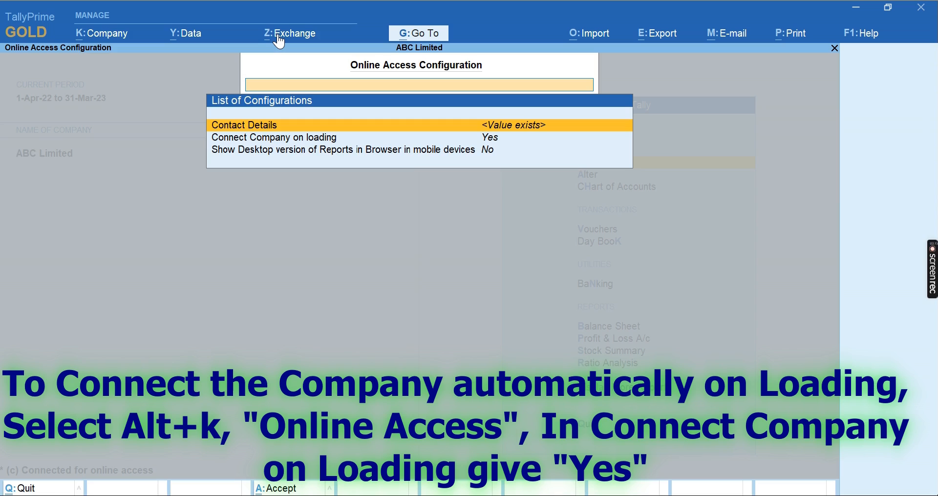
key(Down)
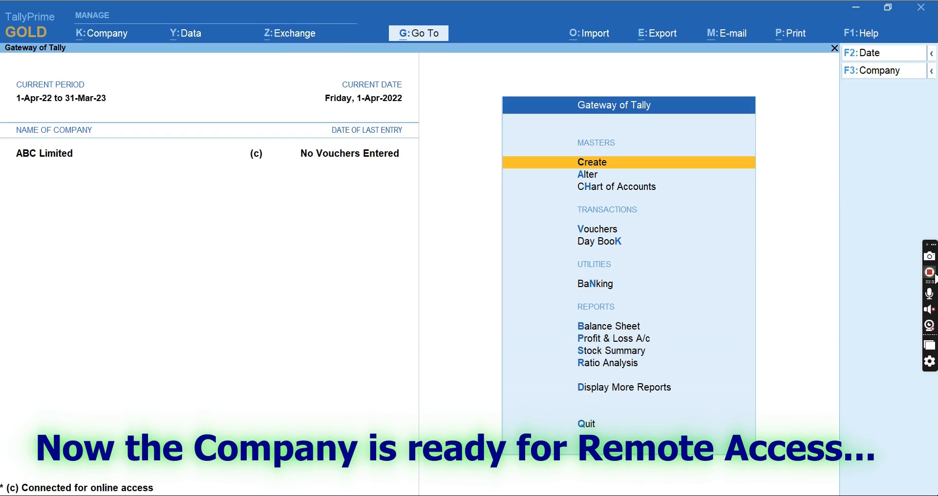
mouse_move(929, 273)
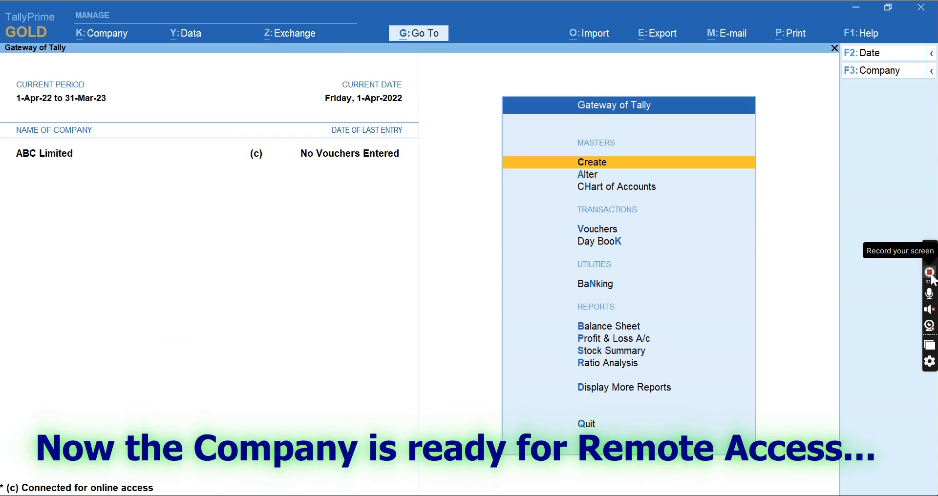
key(alt+f3)
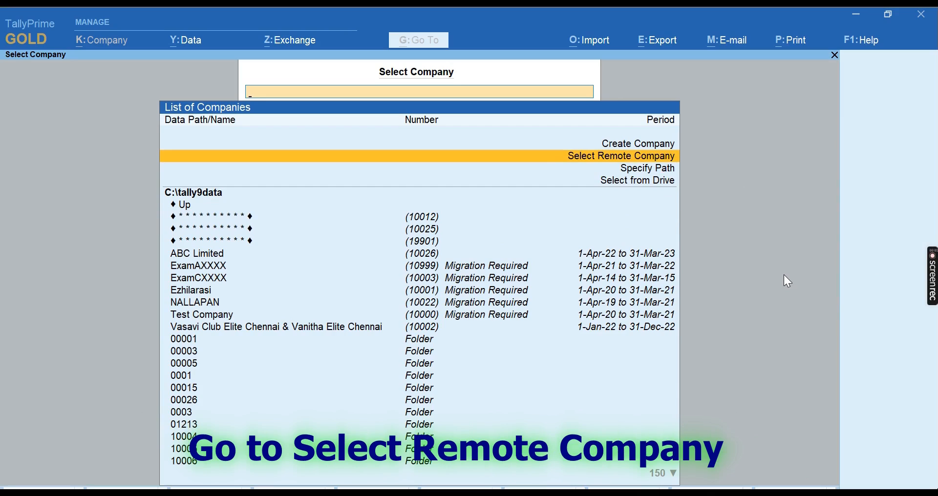
Choose Select Remote Company, log in with the Tally.NET ID, and open ABC Limited from the online list
click(620, 156)
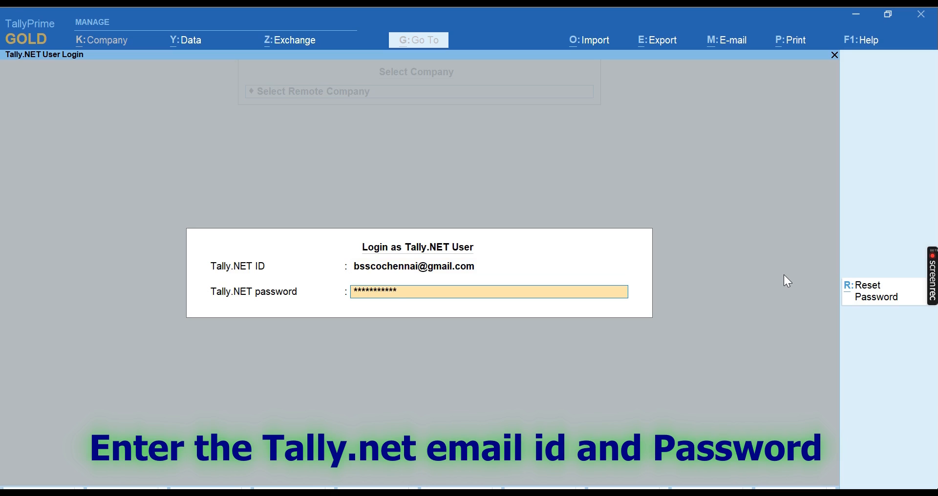
key(enter)
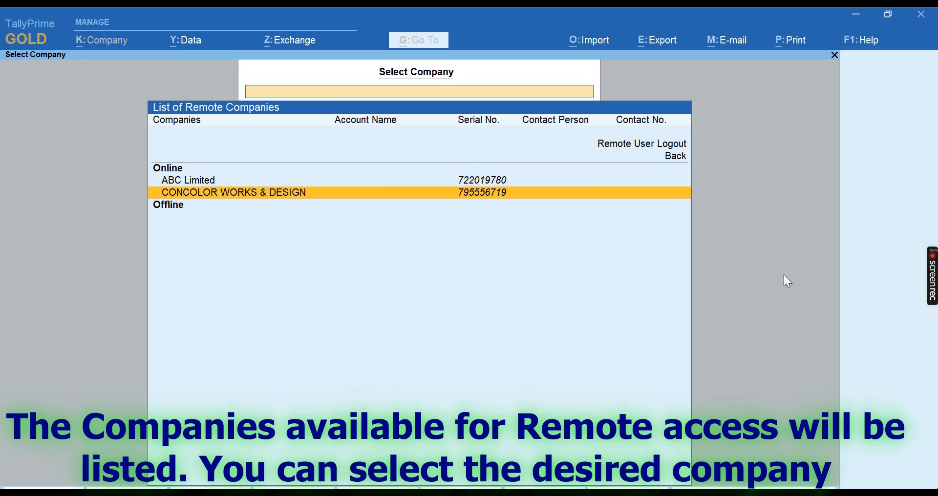
click(187, 180)
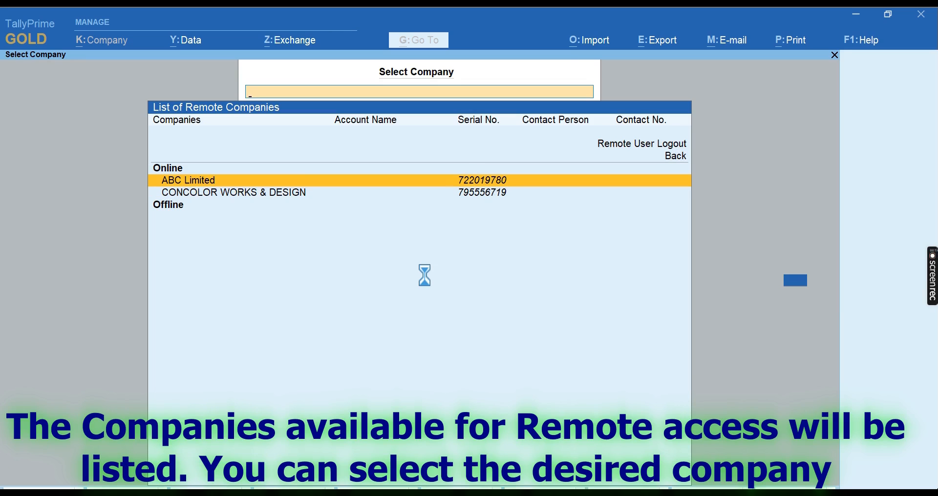
click(206, 180)
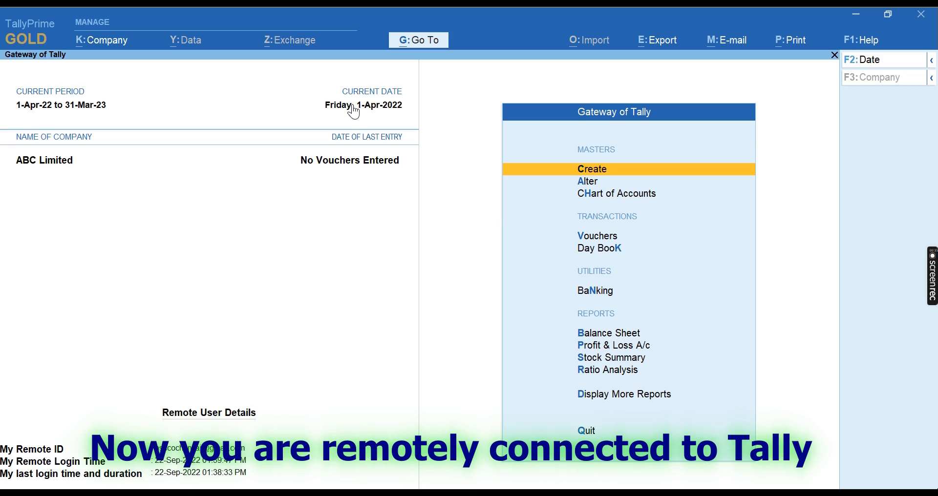
mouse_move(23, 456)
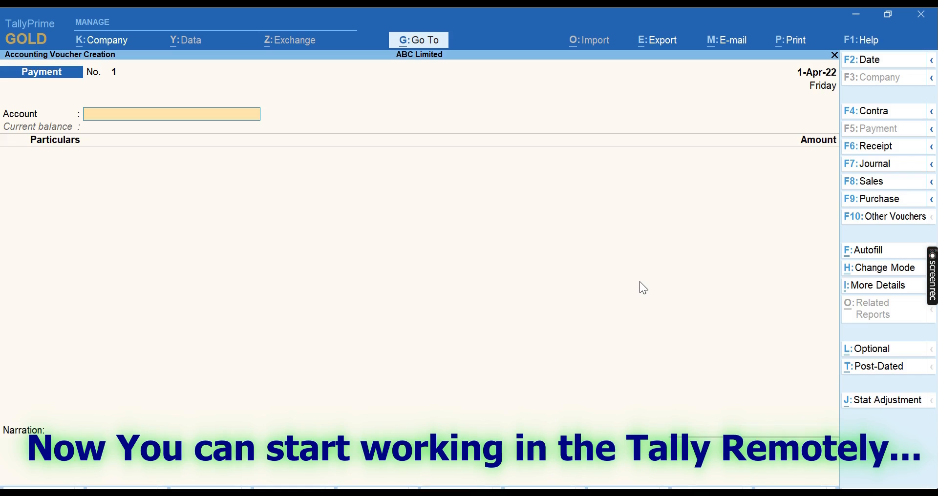
Enter payment voucher 1: Cash account paying Staff Welfare Expenses 150.00, accept, and leave voucher entry
text(Cash)
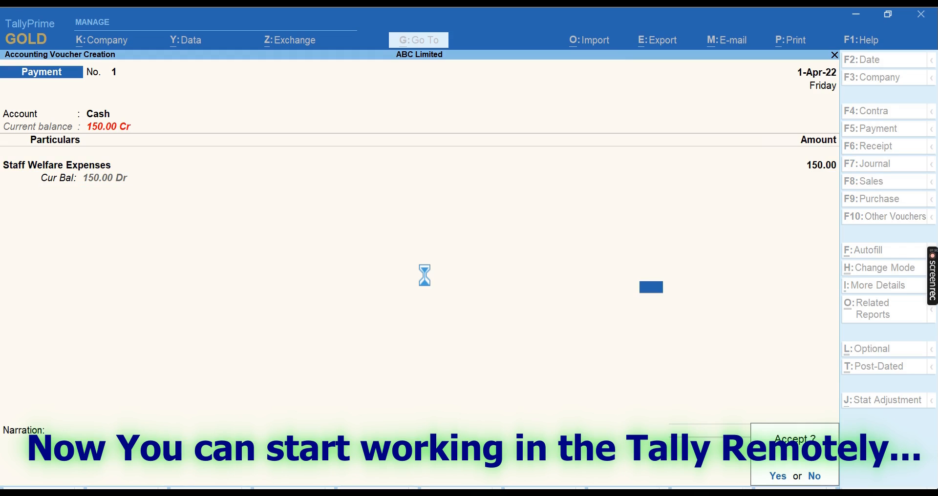
click(777, 475)
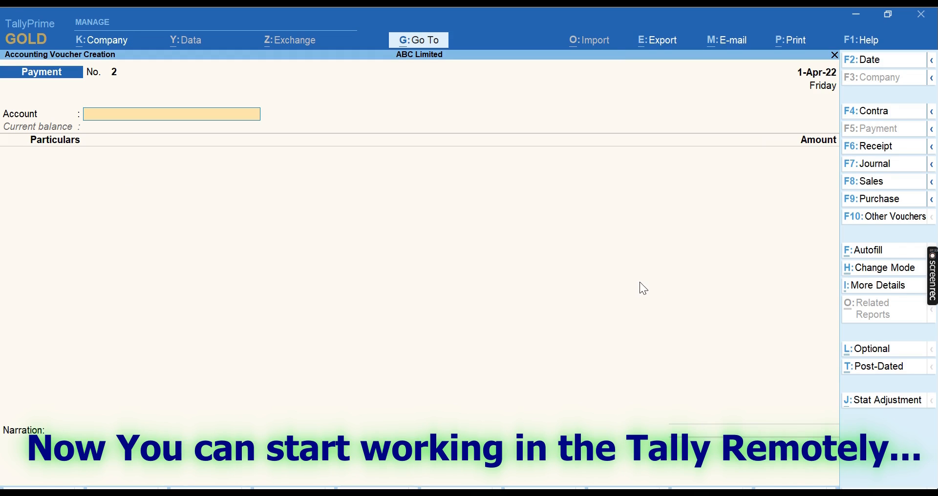
key(Escape)
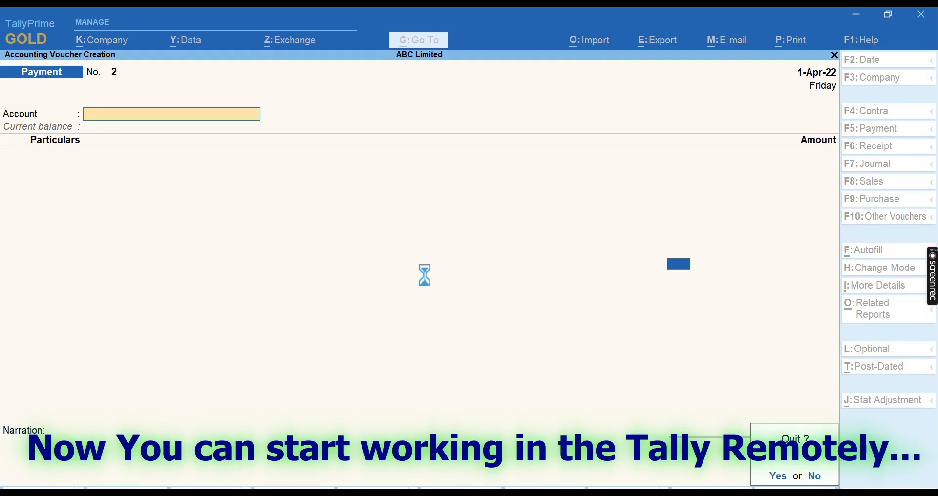